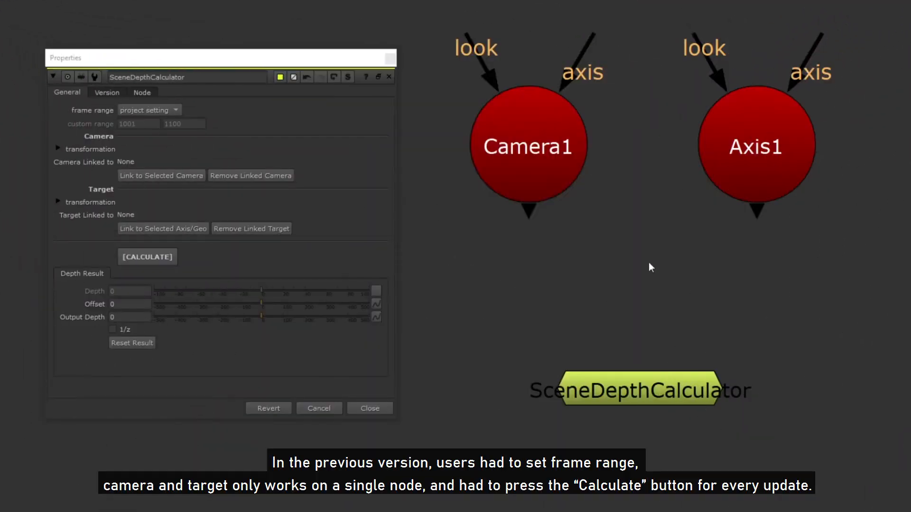
# Step: Link Camera1 as the calculator's camera and select Axis1 as the target
pyautogui.click(149, 109)
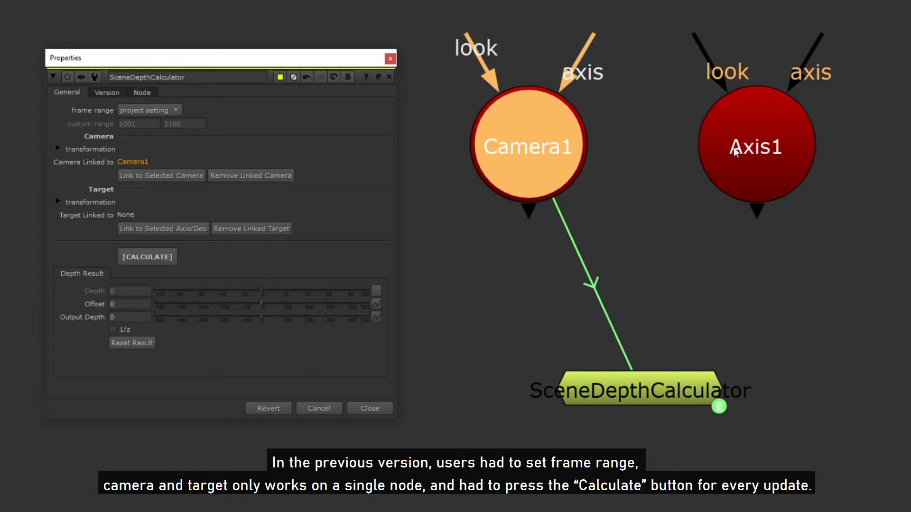
pyautogui.click(163, 228)
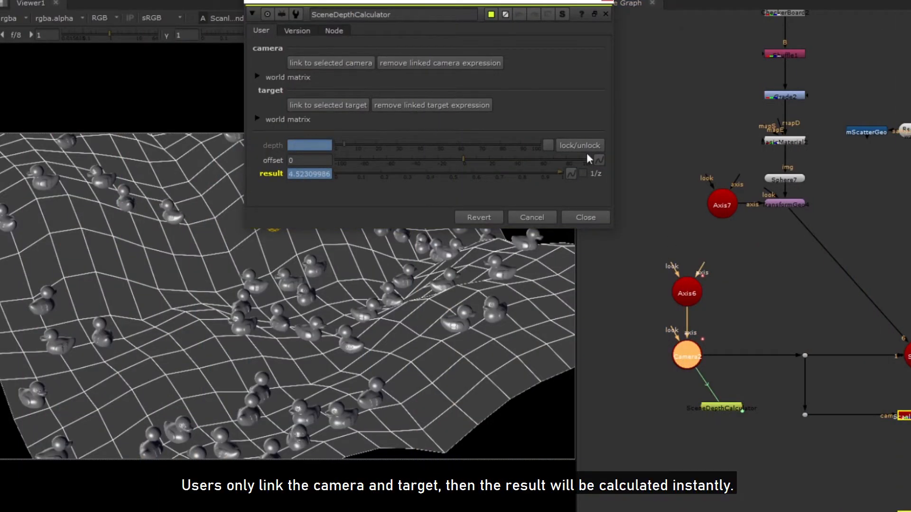
# Step: Link Axis7 as the depth target, updating the result to about 5.498
pyautogui.click(723, 204)
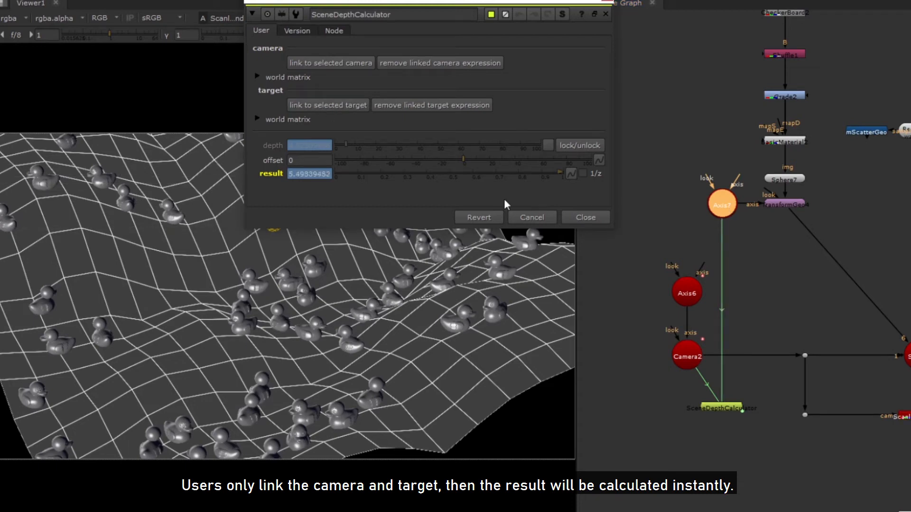
pyautogui.moveTo(591, 226)
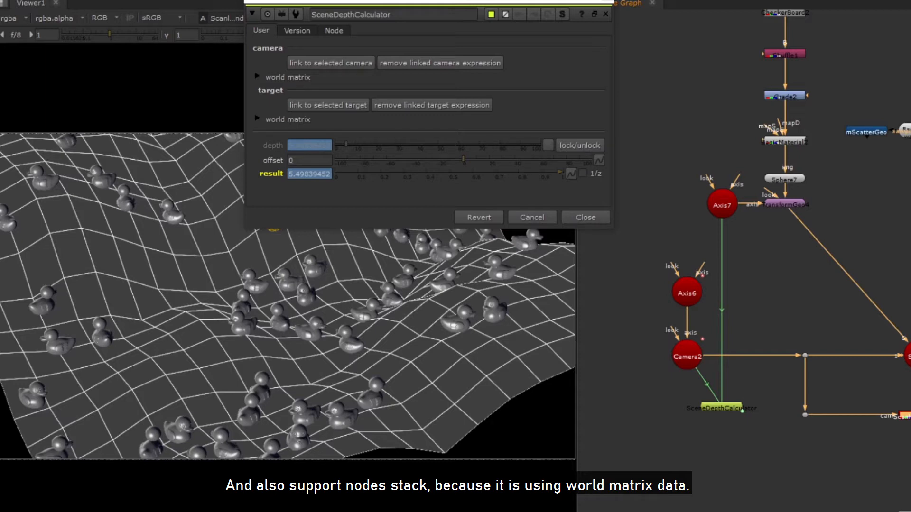
pyautogui.write('de')
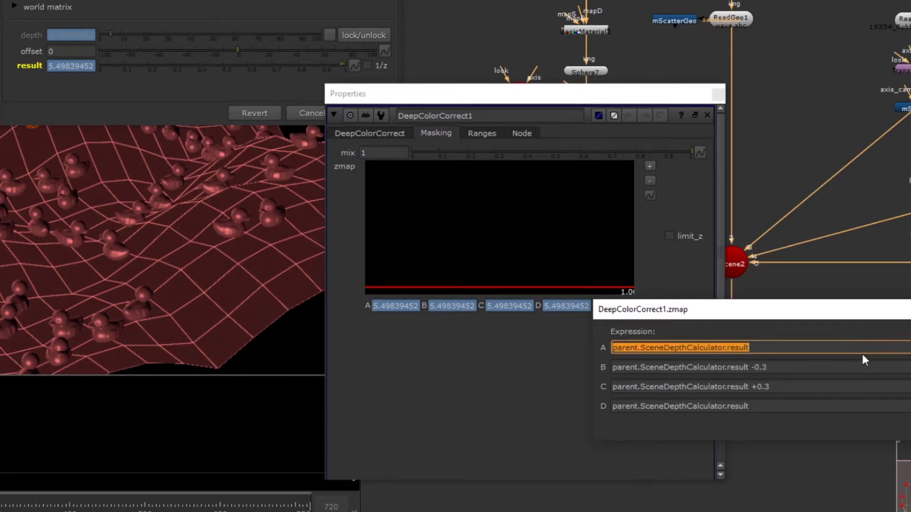
# Step: Enter the -0.3 zmap offset expression and check the red depth band at a later frame
pyautogui.write('-0')
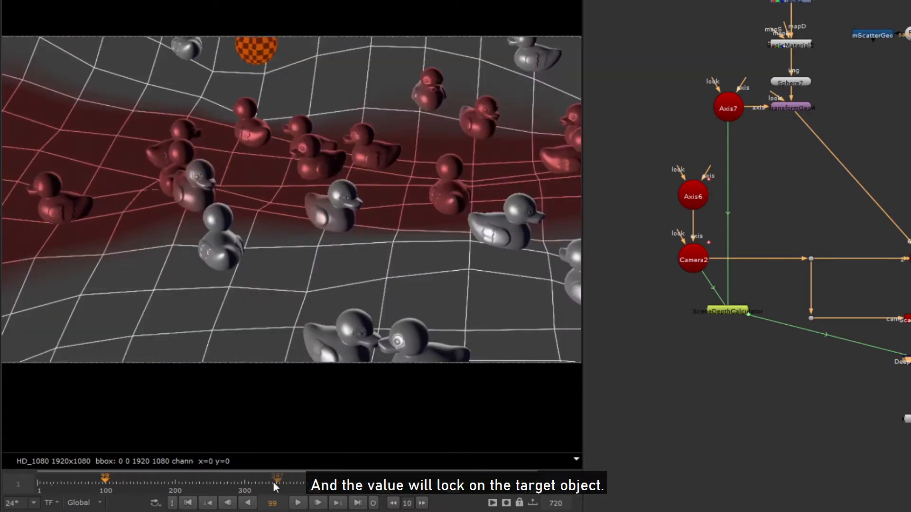
pyautogui.click(297, 503)
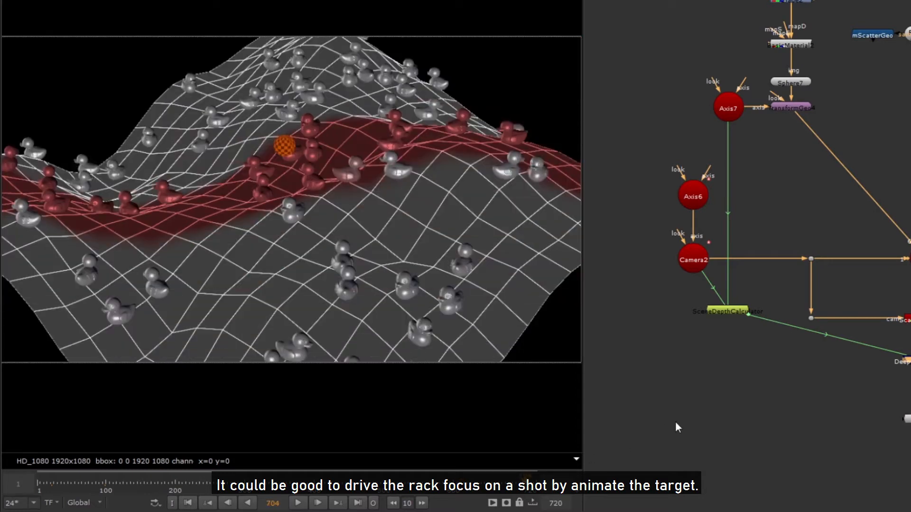
# Step: Set the SceneDepthCalculator offset and check the shifted result at another frame
pyautogui.doubleClick(729, 311)
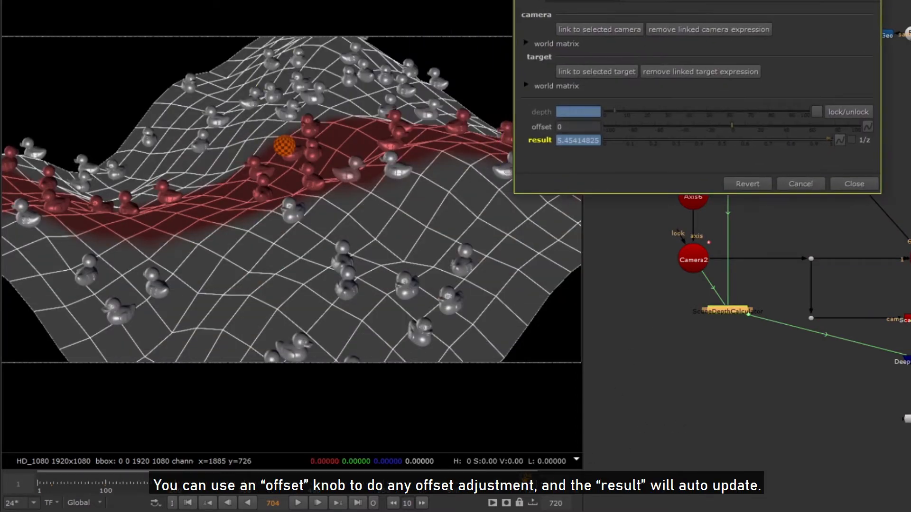
pyautogui.click(578, 127)
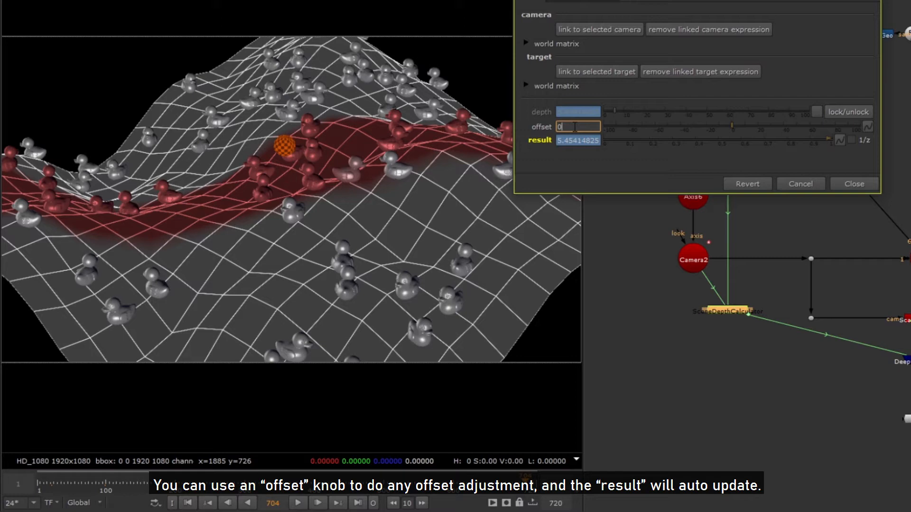
pyautogui.write('0.8')
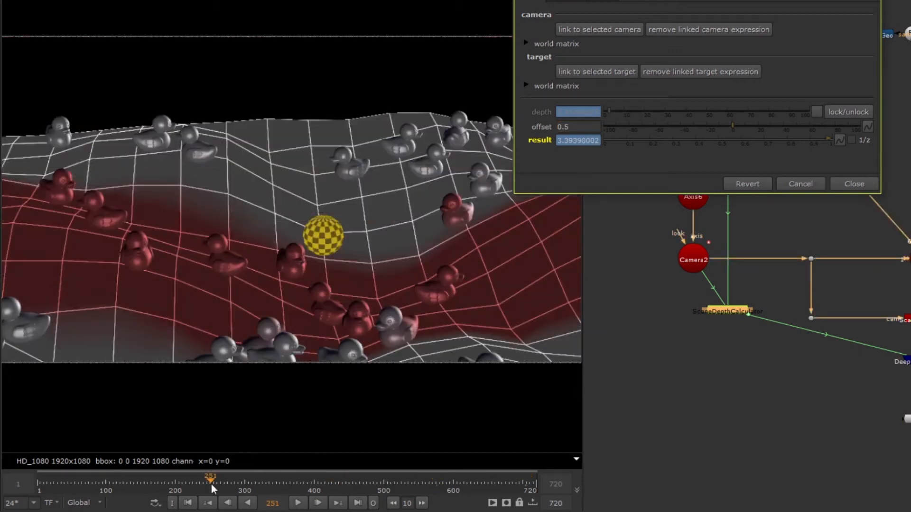
pyautogui.click(187, 503)
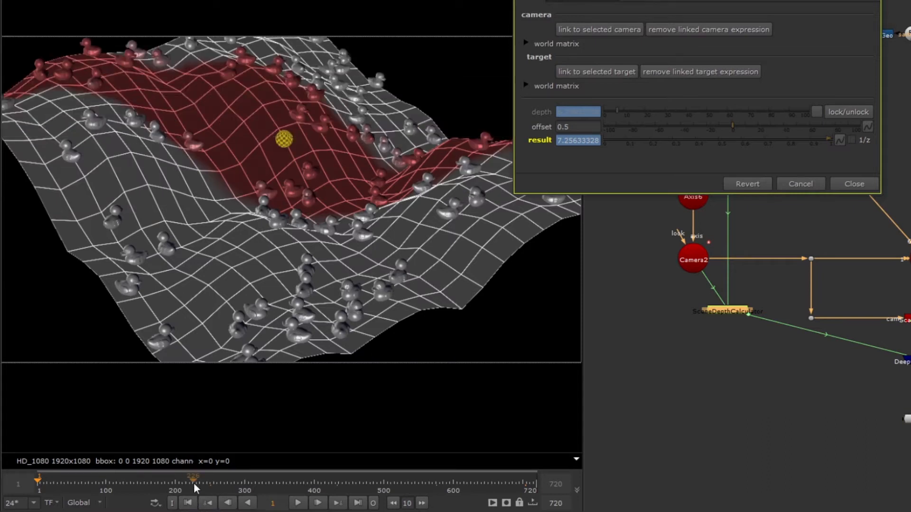
pyautogui.moveTo(485, 150)
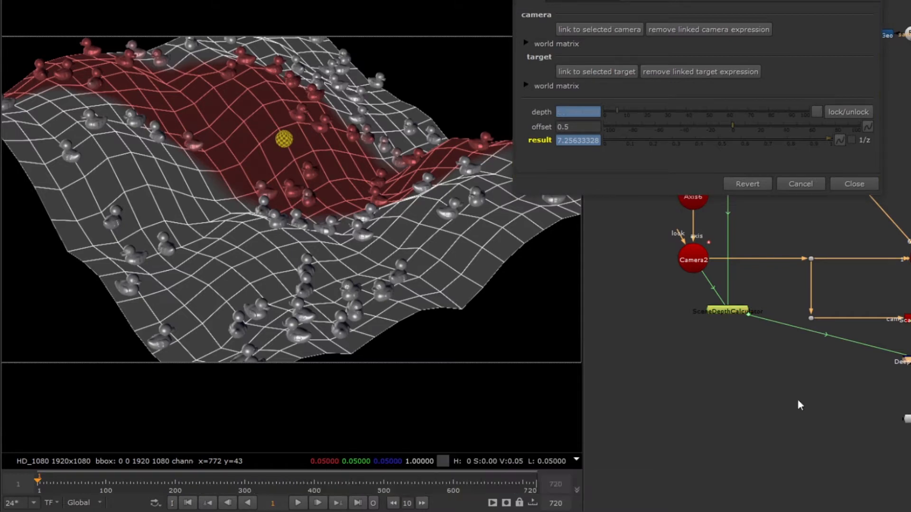
pyautogui.moveTo(854, 145)
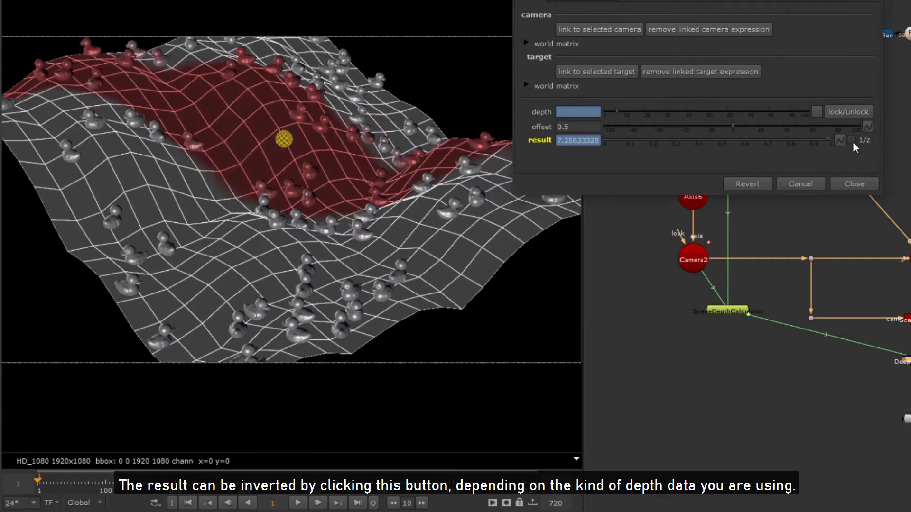
# Step: Tick 1/z to invert the depth result to about 0.138
pyautogui.click(864, 141)
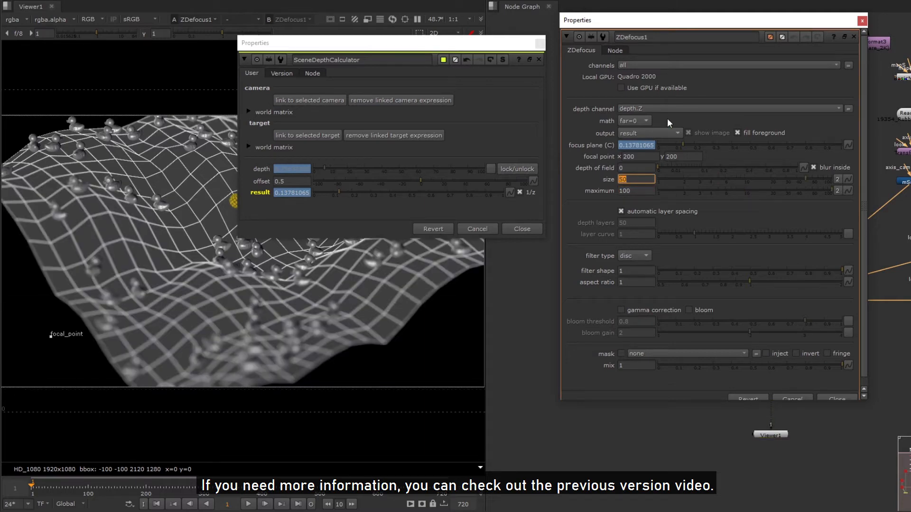
# Step: Set ZDefocus1's output mode to 'layer setup'
pyautogui.click(678, 133)
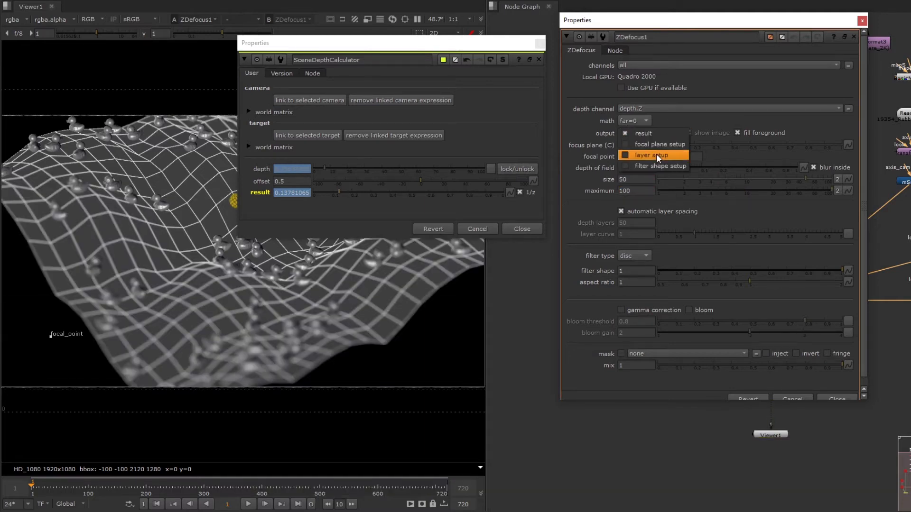
pyautogui.click(652, 155)
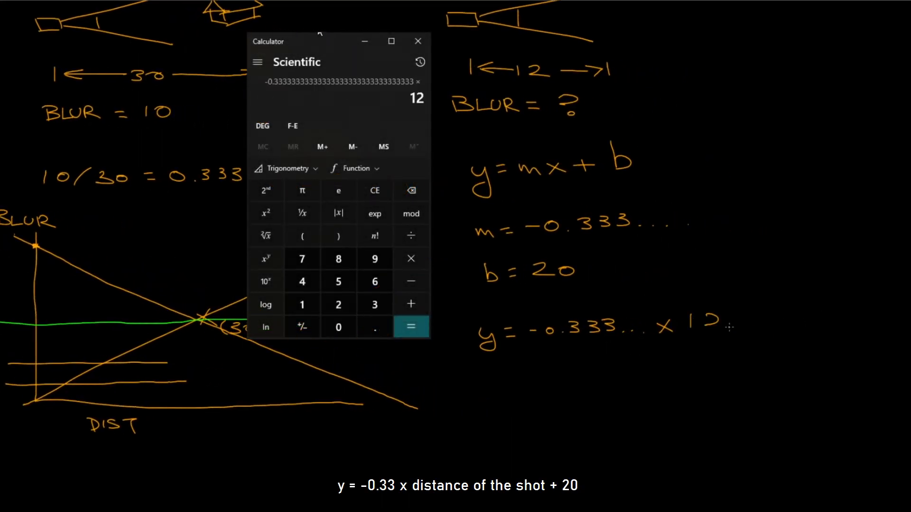
# Step: Compute -0.333 × 12 + 20 in Calculator, giving a blur value of 16
pyautogui.click(410, 327)
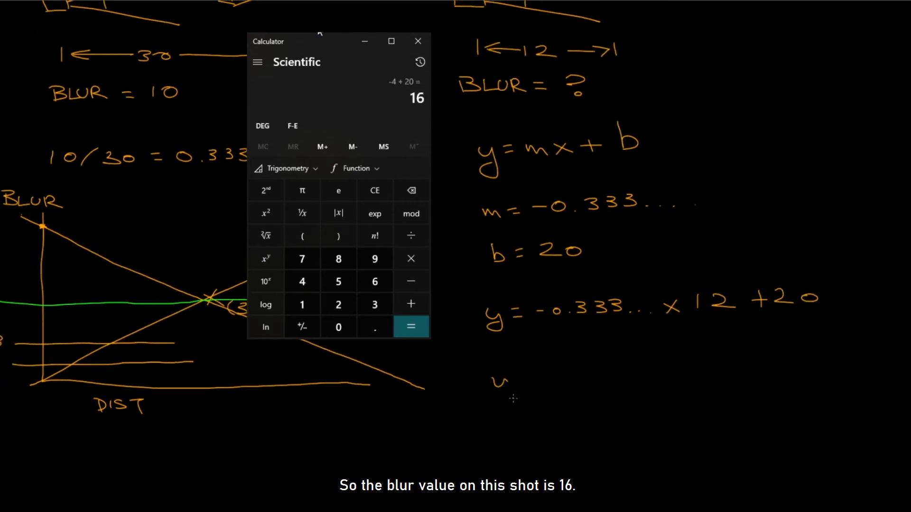